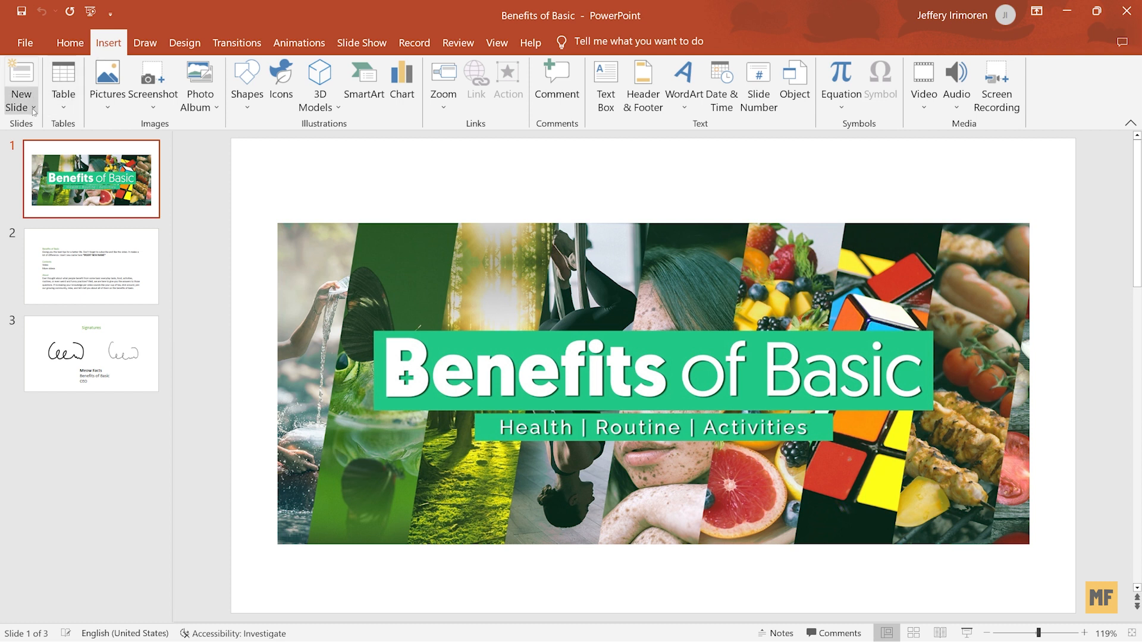
pyautogui.moveTo(20, 84)
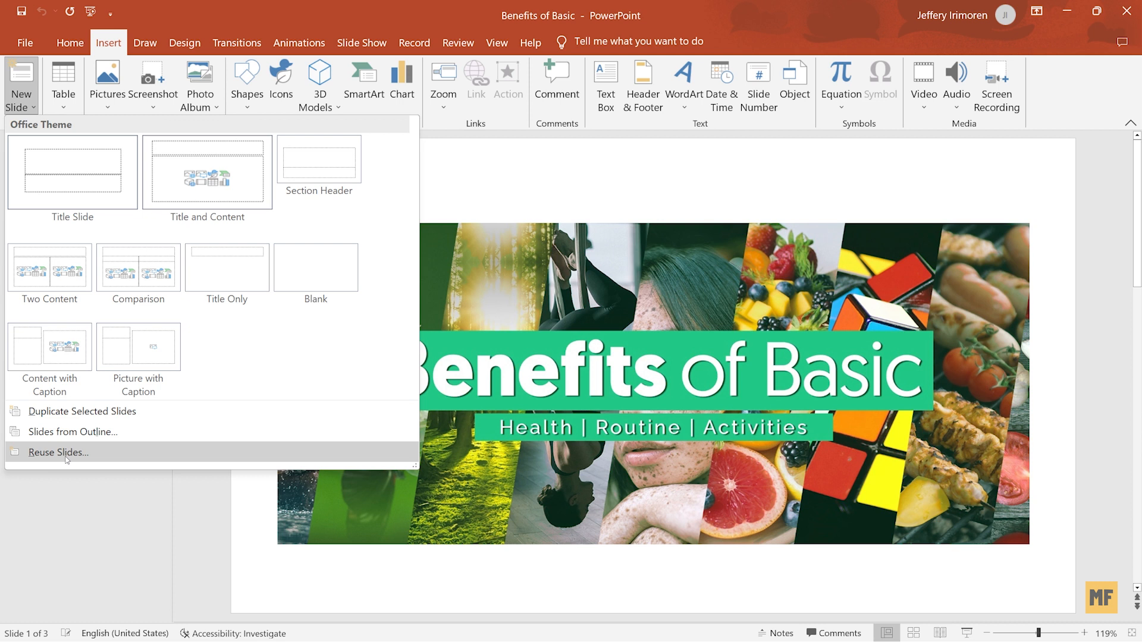
# Step: Open the Reuse Slides pane from the New Slide dropdown
pyautogui.click(58, 452)
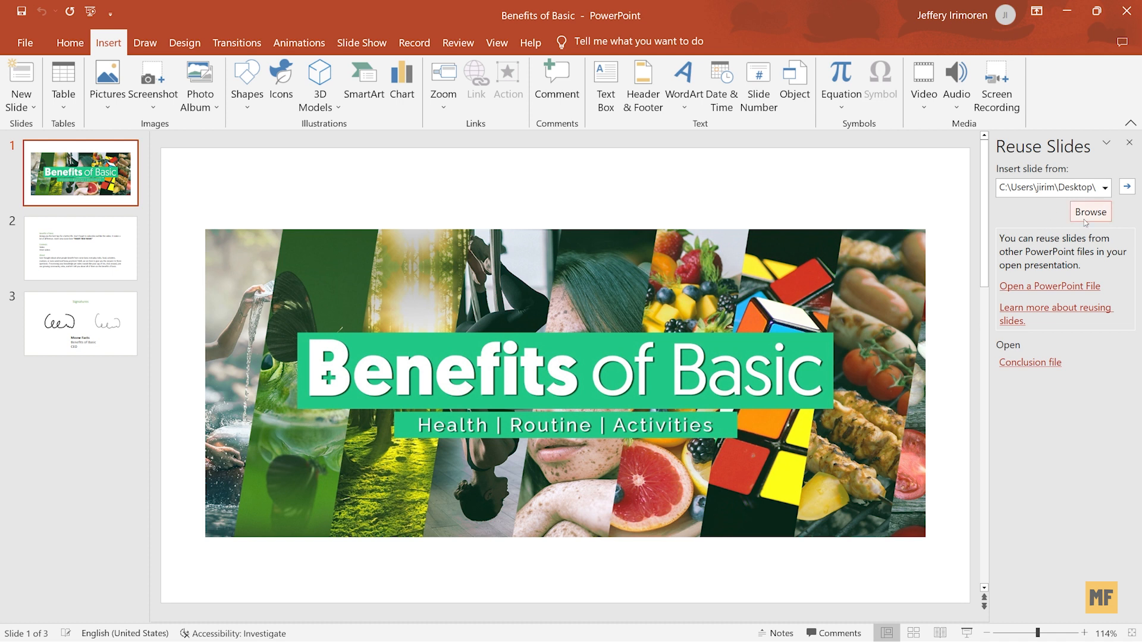
# Step: Browse to the Desktop and select the Conclusion file presentation
pyautogui.click(1090, 212)
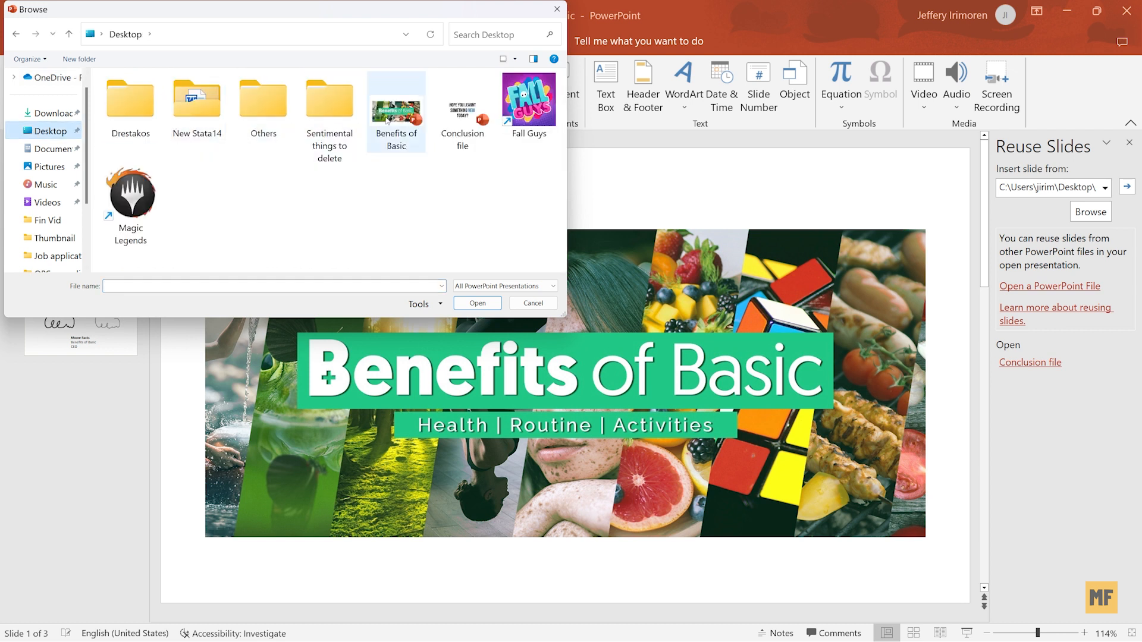
pyautogui.moveTo(462, 119)
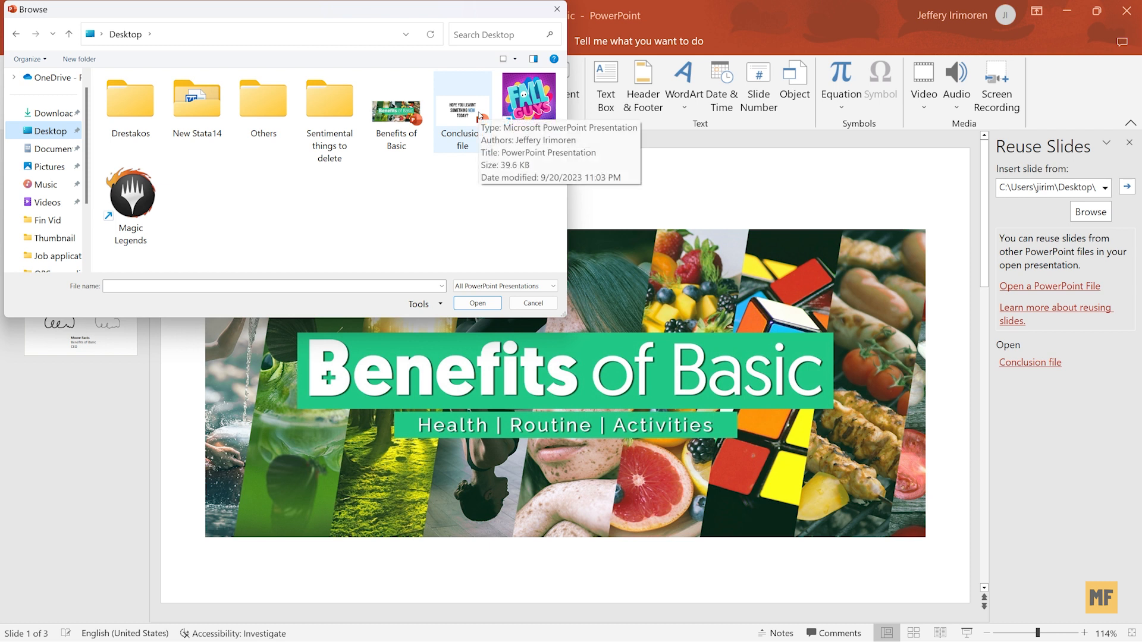
pyautogui.moveTo(461, 124)
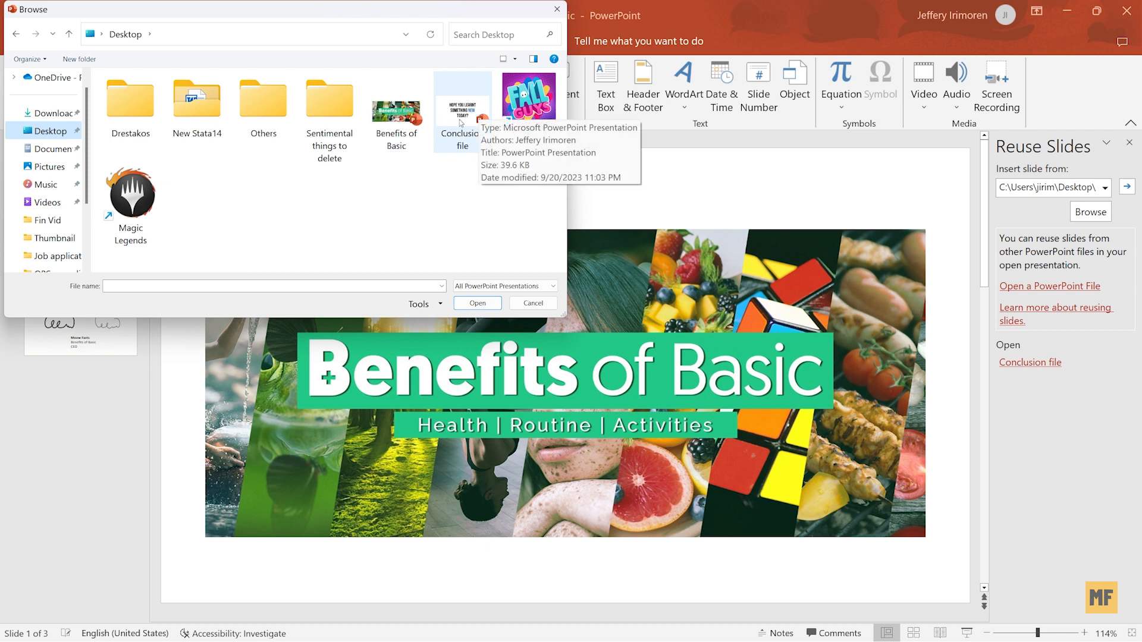
pyautogui.click(463, 109)
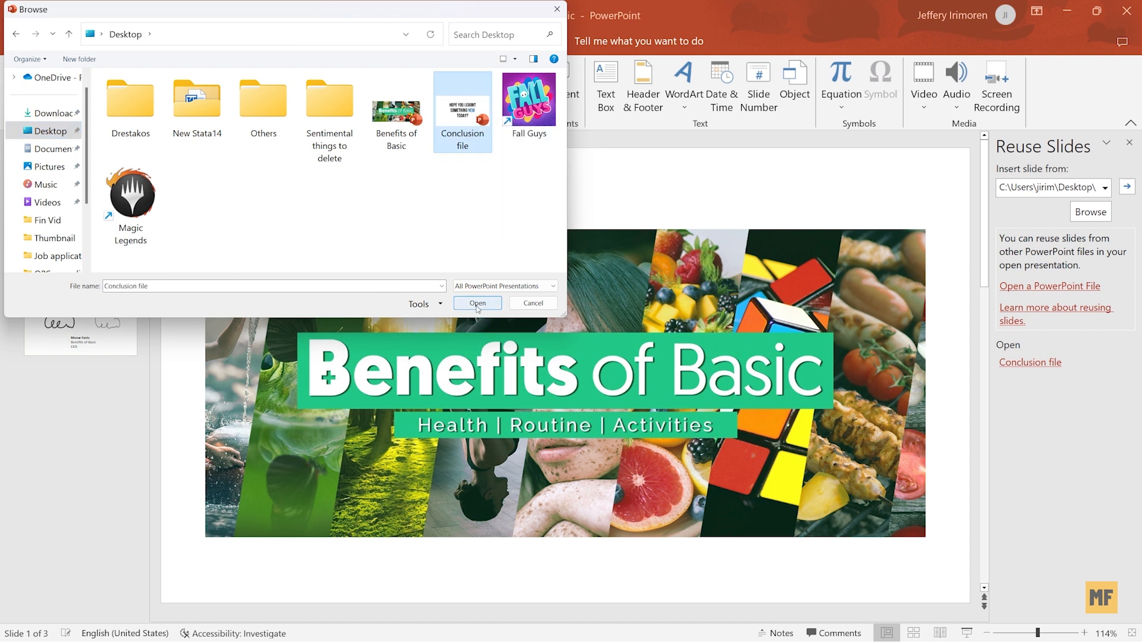
# Step: Load the Conclusion file's three slides into the pane and select slide 3, Signatures
pyautogui.click(477, 303)
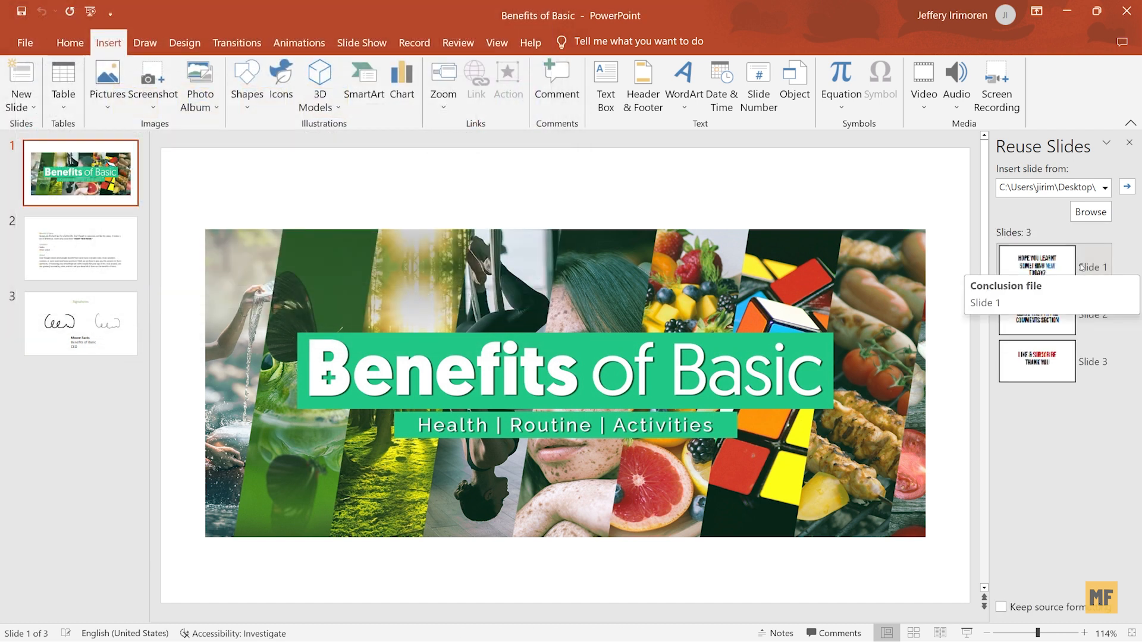
pyautogui.moveTo(1081, 264)
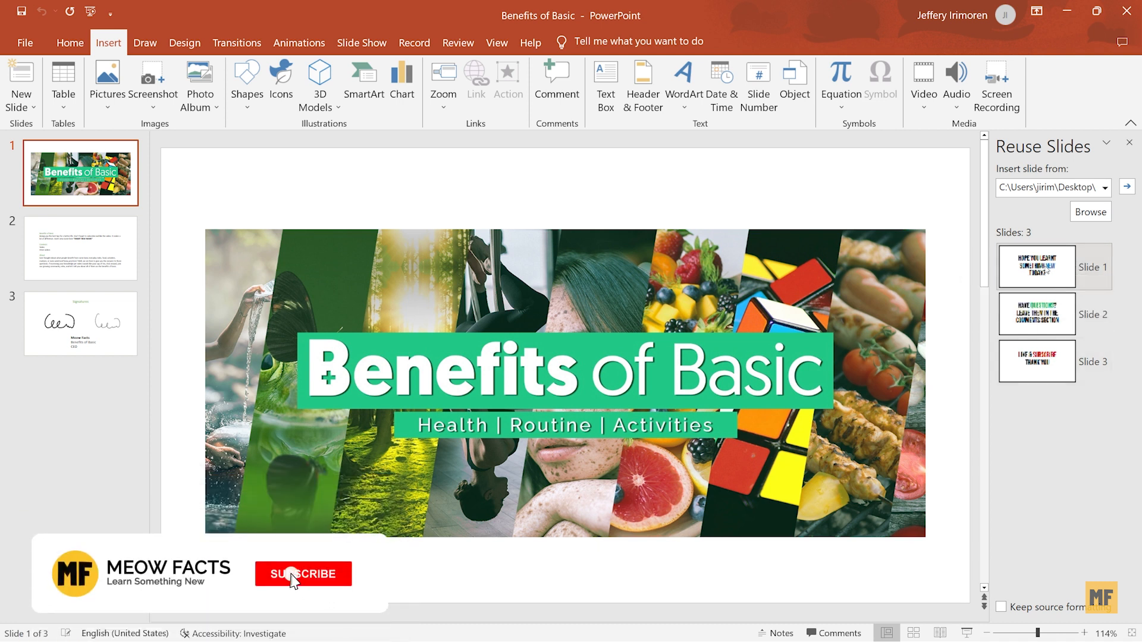
pyautogui.click(302, 574)
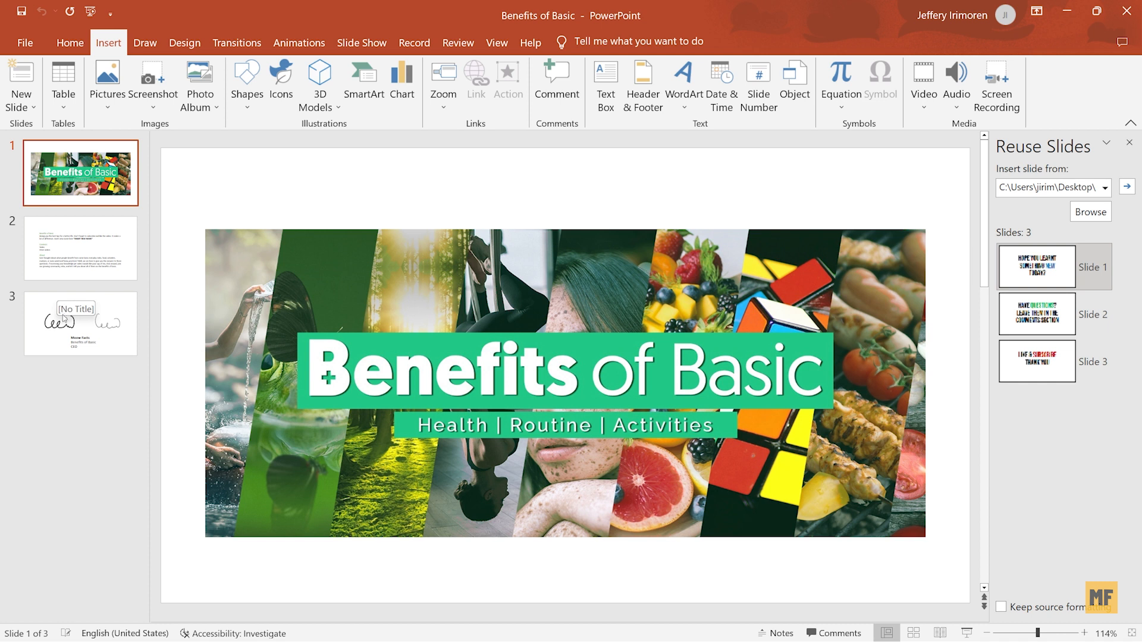
pyautogui.click(80, 323)
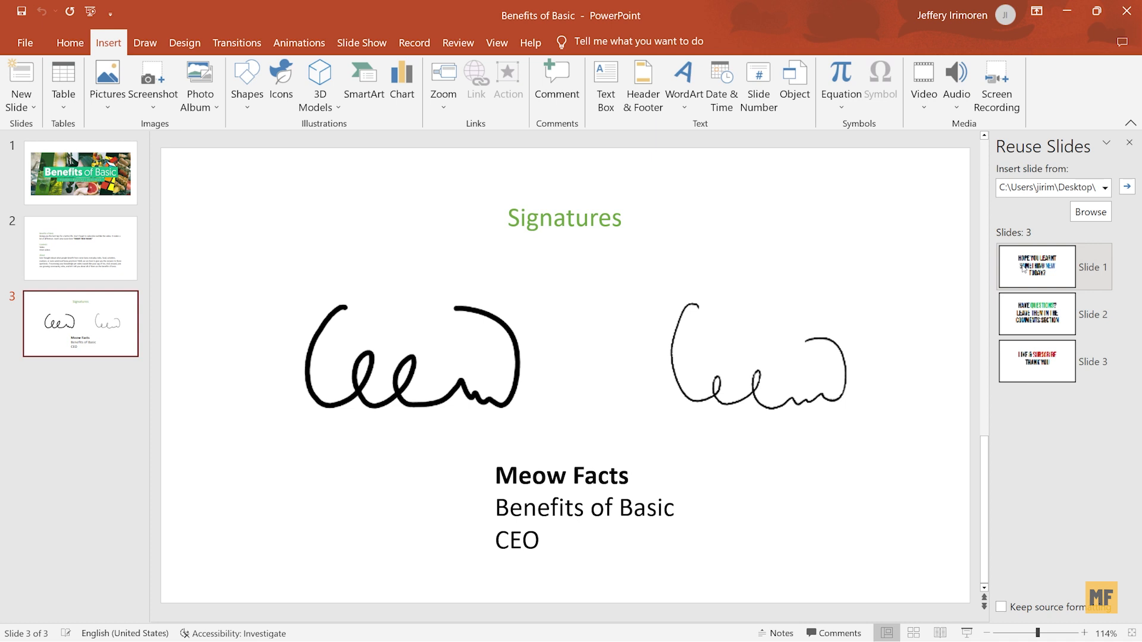
pyautogui.moveTo(1035, 266)
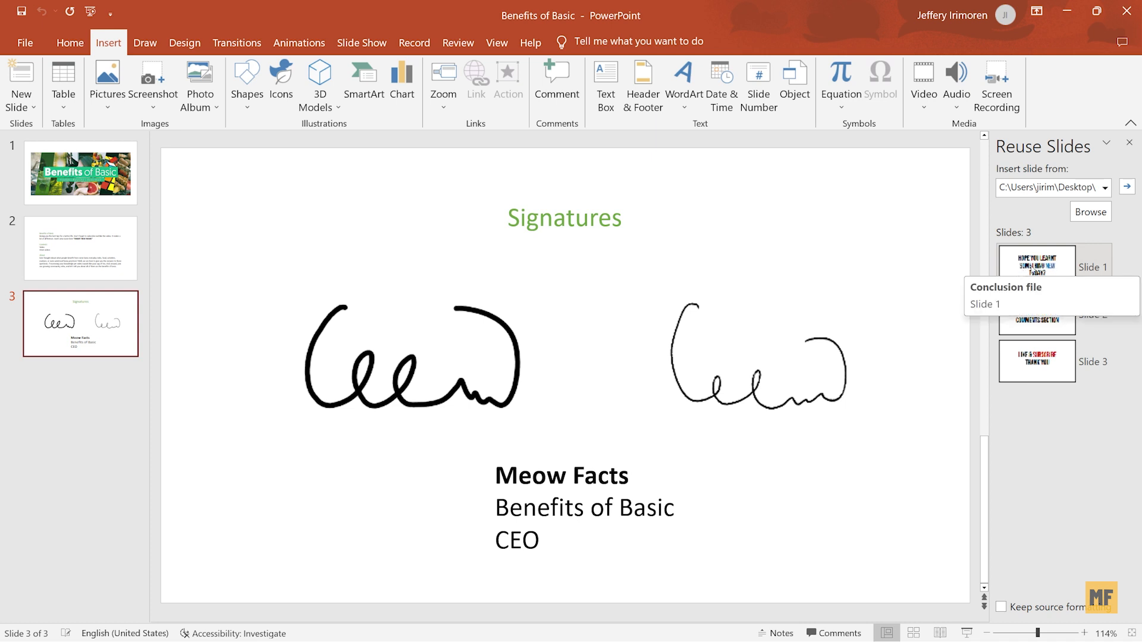
# Step: Insert the Conclusion slides after Signatures, ending with Like & Subscribe Thank You
pyautogui.click(1036, 267)
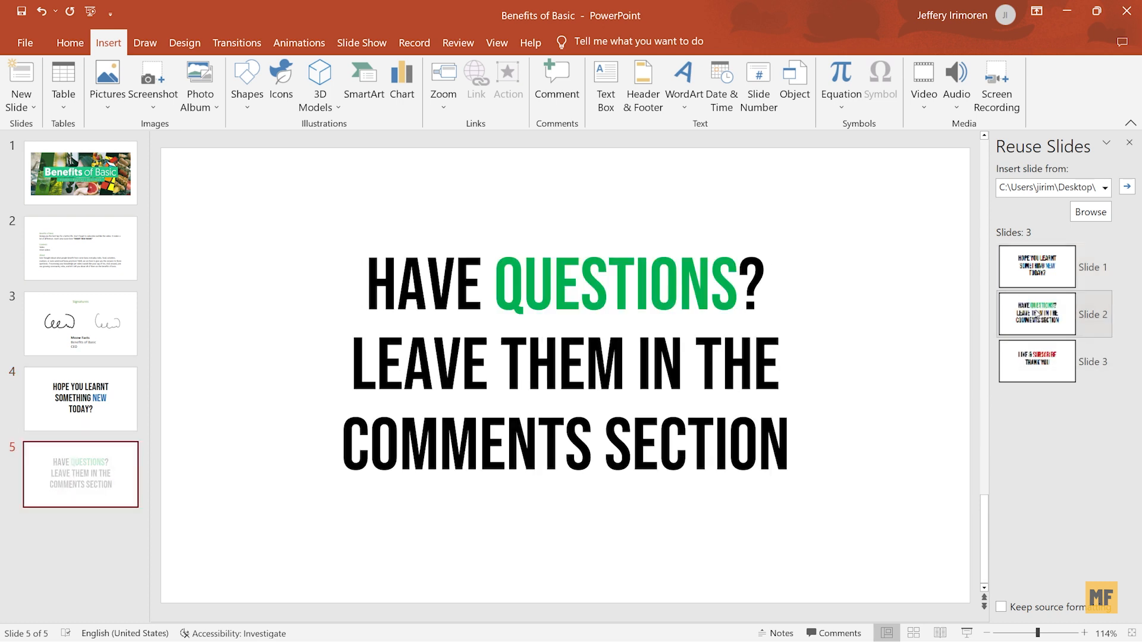
pyautogui.click(1036, 361)
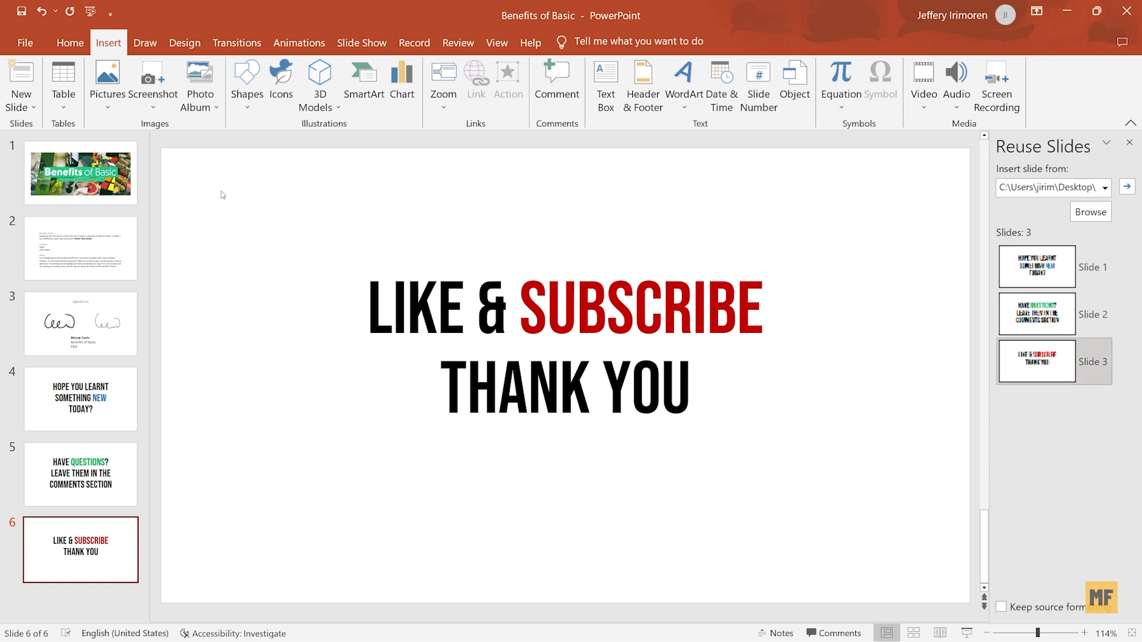
# Step: Undo the inserted Conclusion slides, leaving three slides ending at Signatures
pyautogui.click(41, 10)
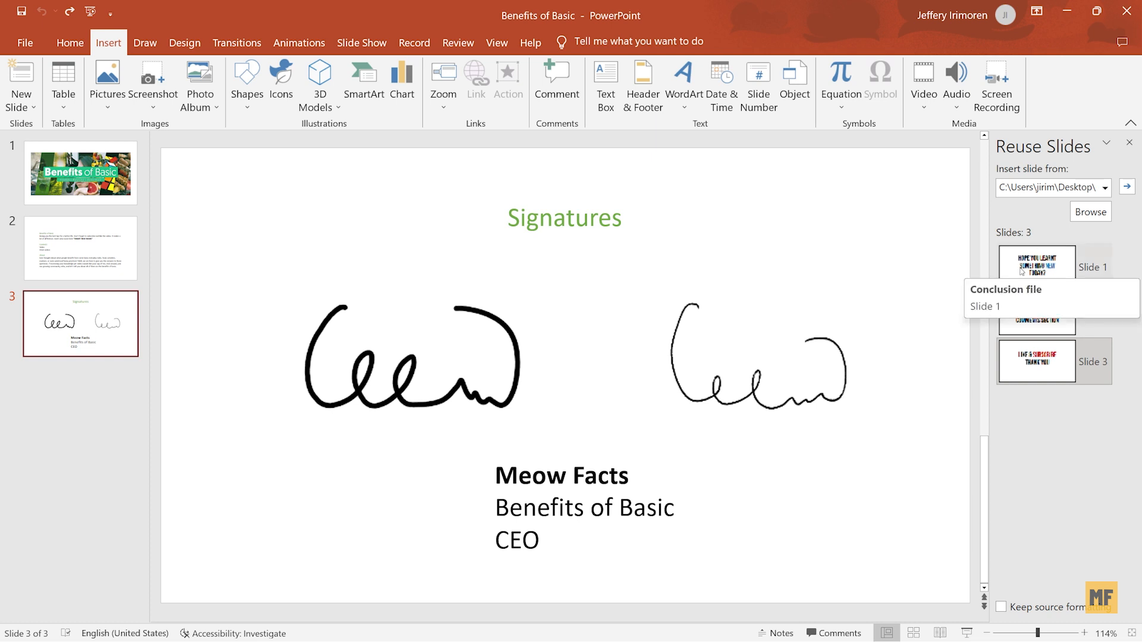
# Step: Use Insert All Slides to add all three Conclusion slides after Signatures
pyautogui.rightClick(1036, 267)
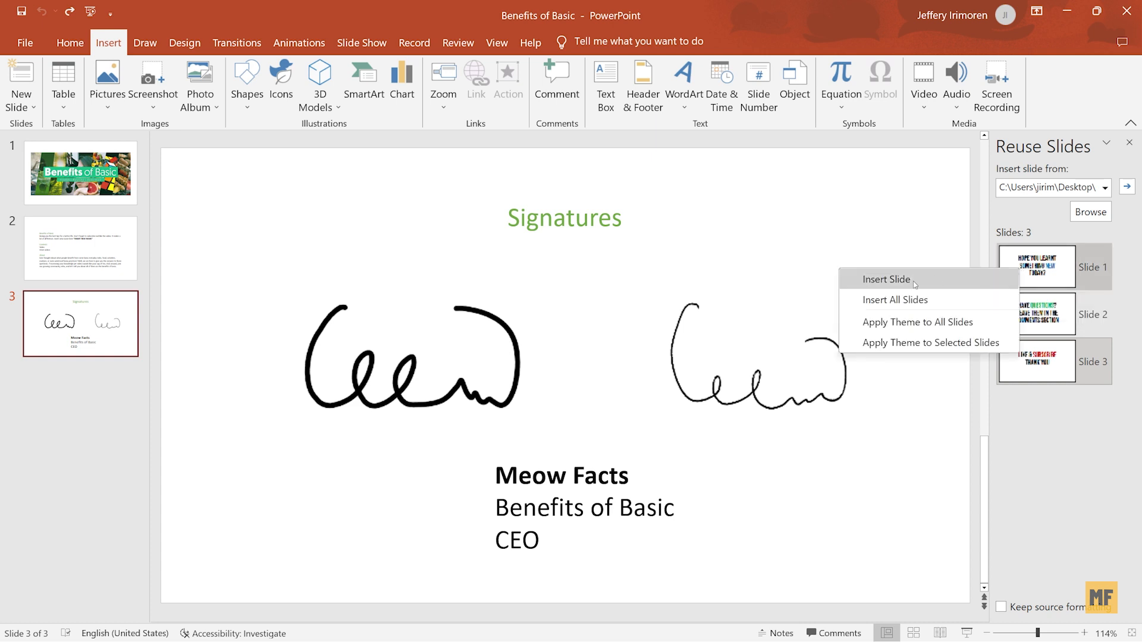
pyautogui.moveTo(894, 299)
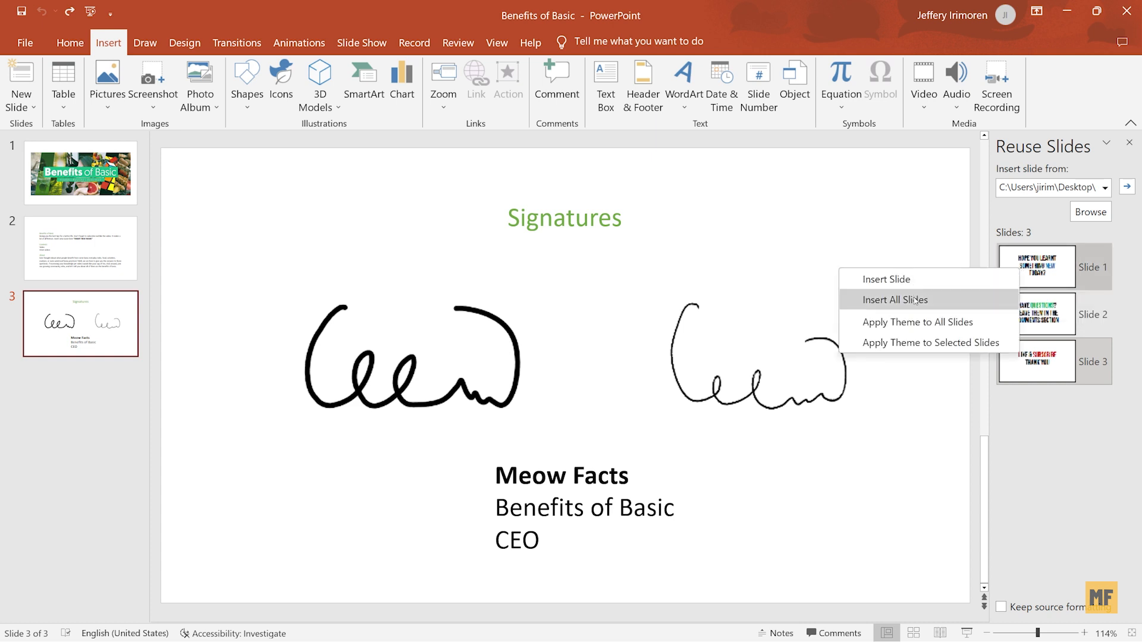
pyautogui.click(895, 299)
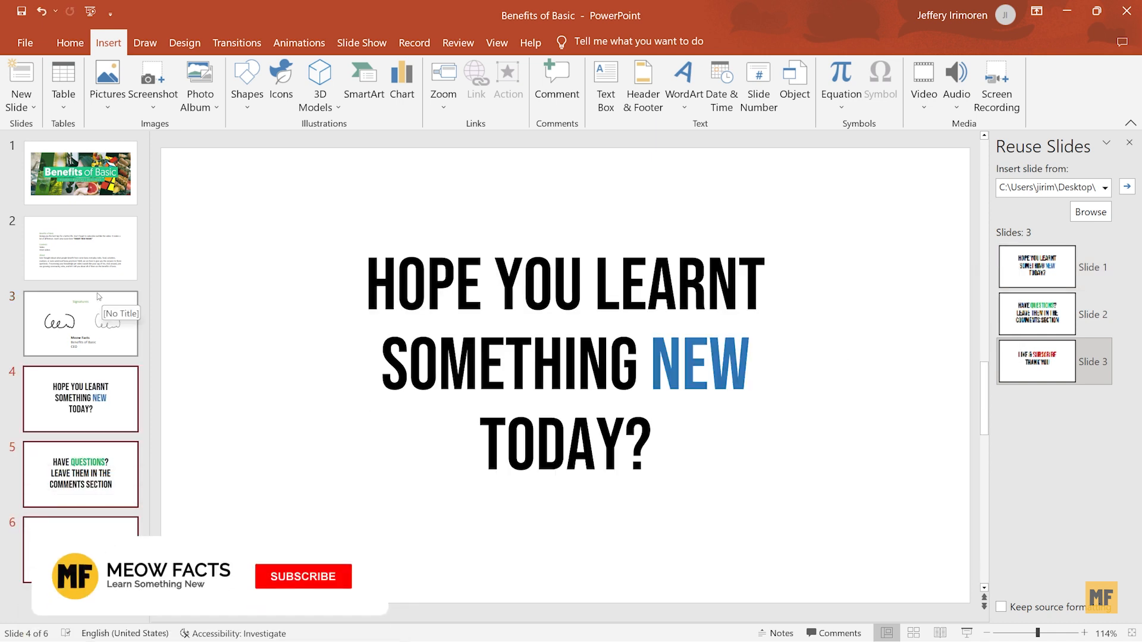
pyautogui.click(302, 576)
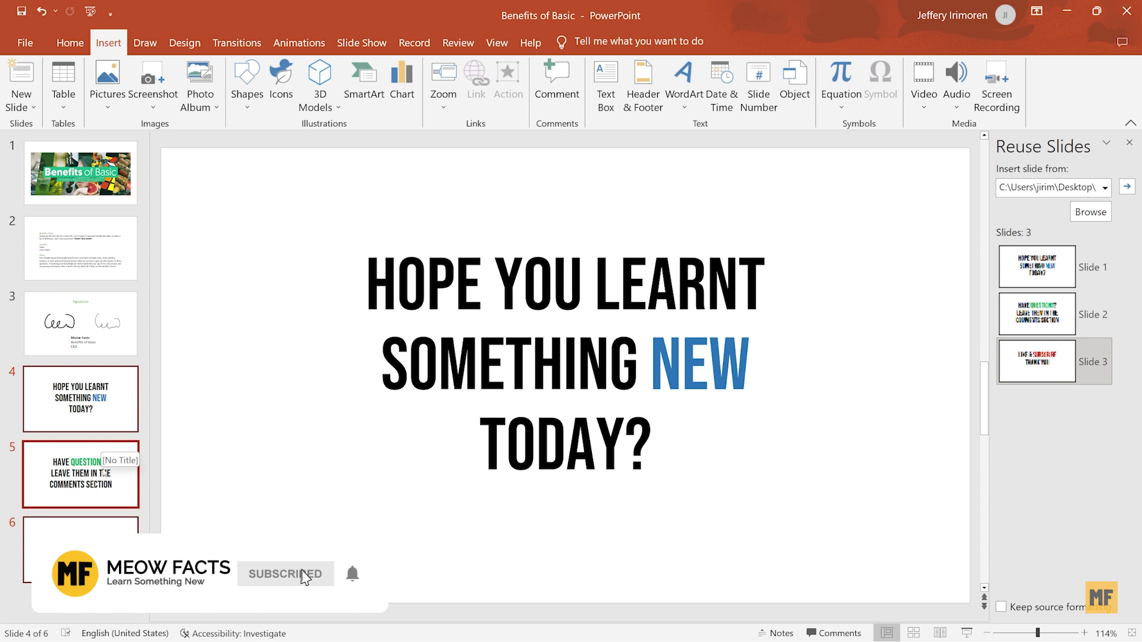